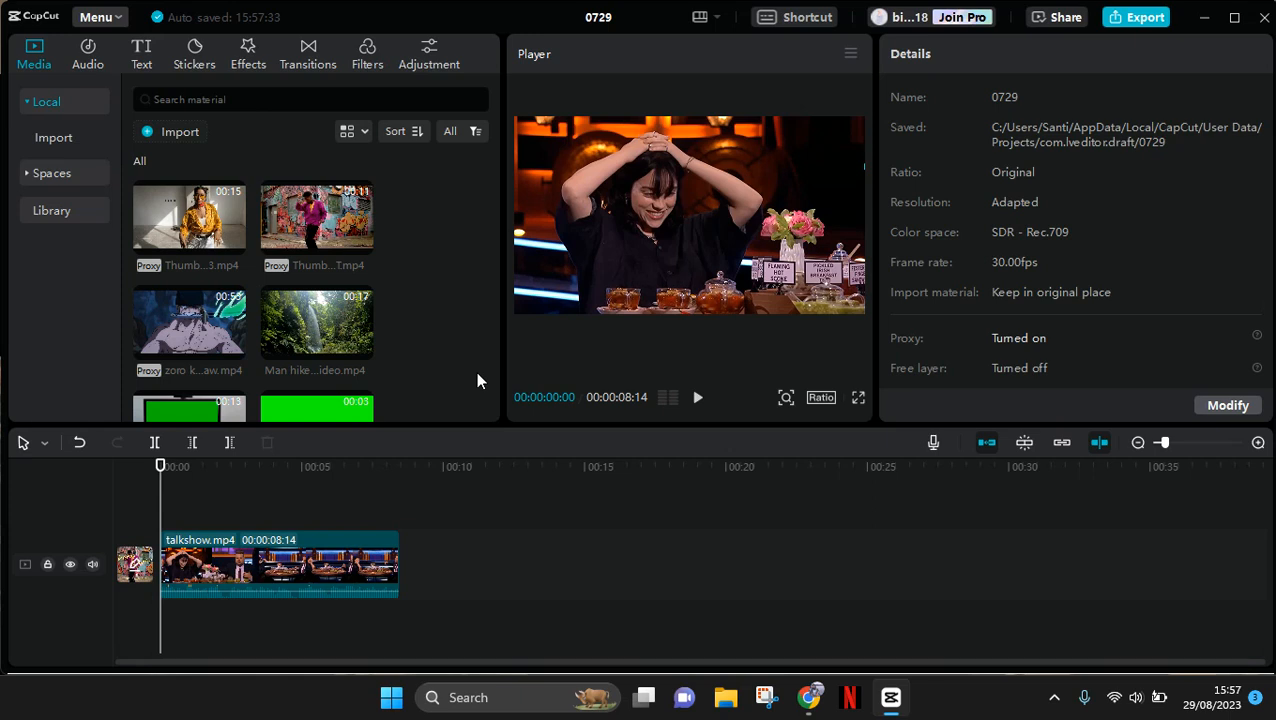
Preview the talkshow clip at volume 18 and select it on the timeline
left_click(476, 466)
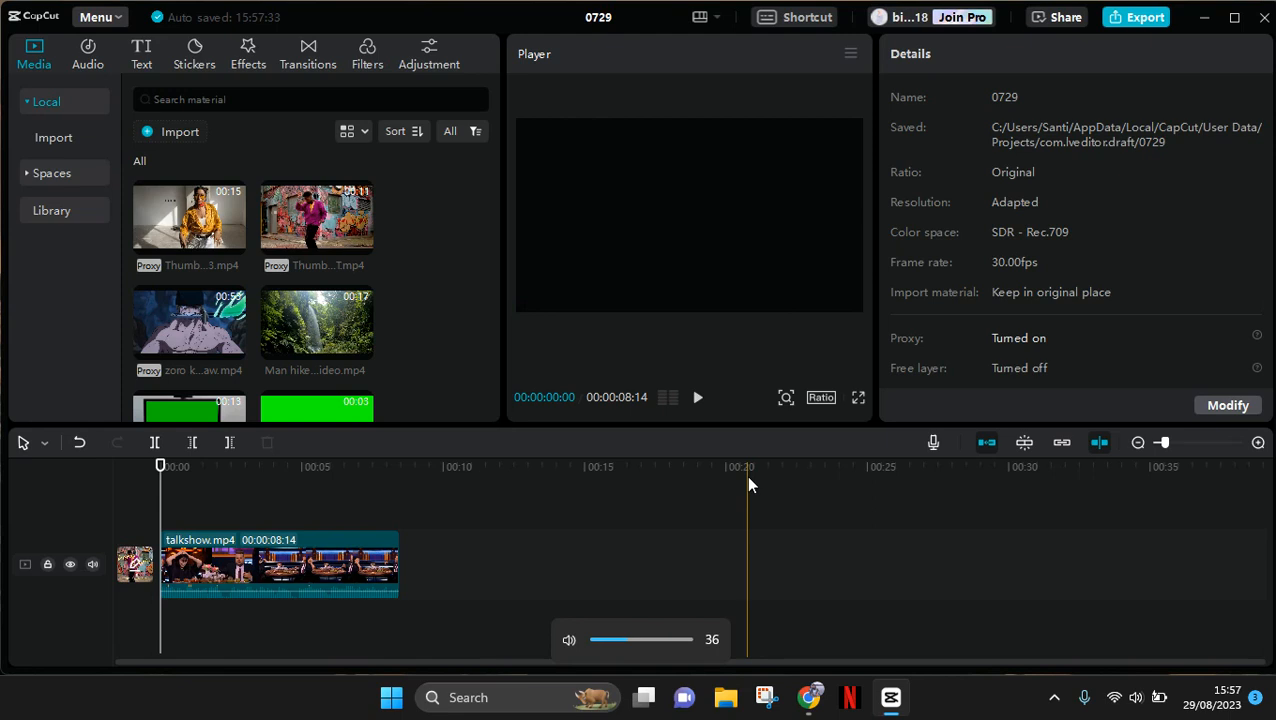
left_click_drag(640, 639, 615, 639)
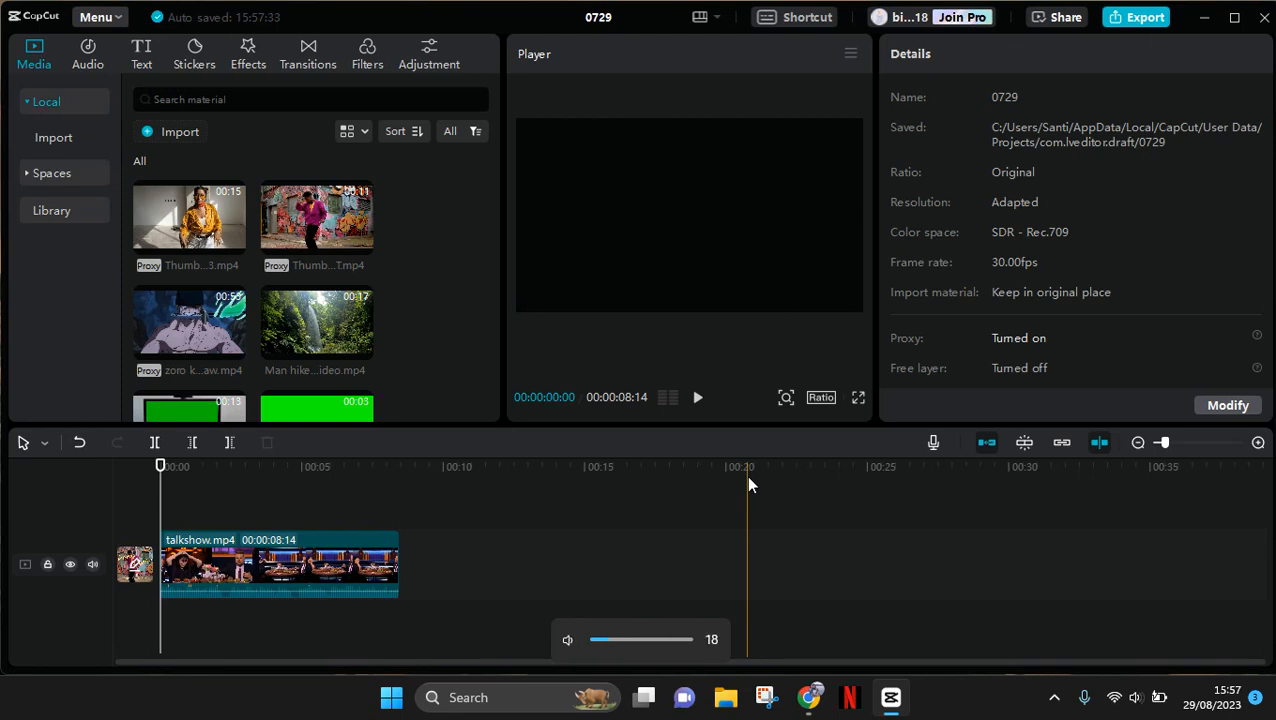
left_click(290, 565)
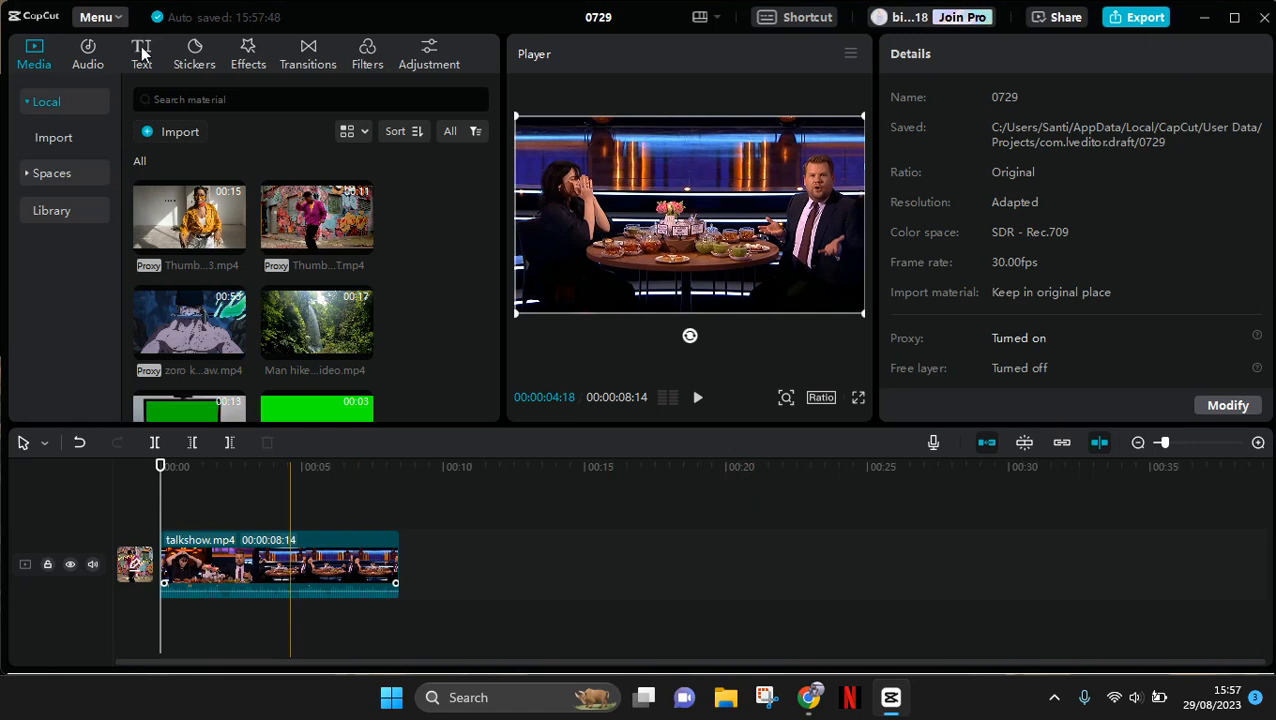
Create auto captions in English from the talkshow clip's speech
left_click(140, 52)
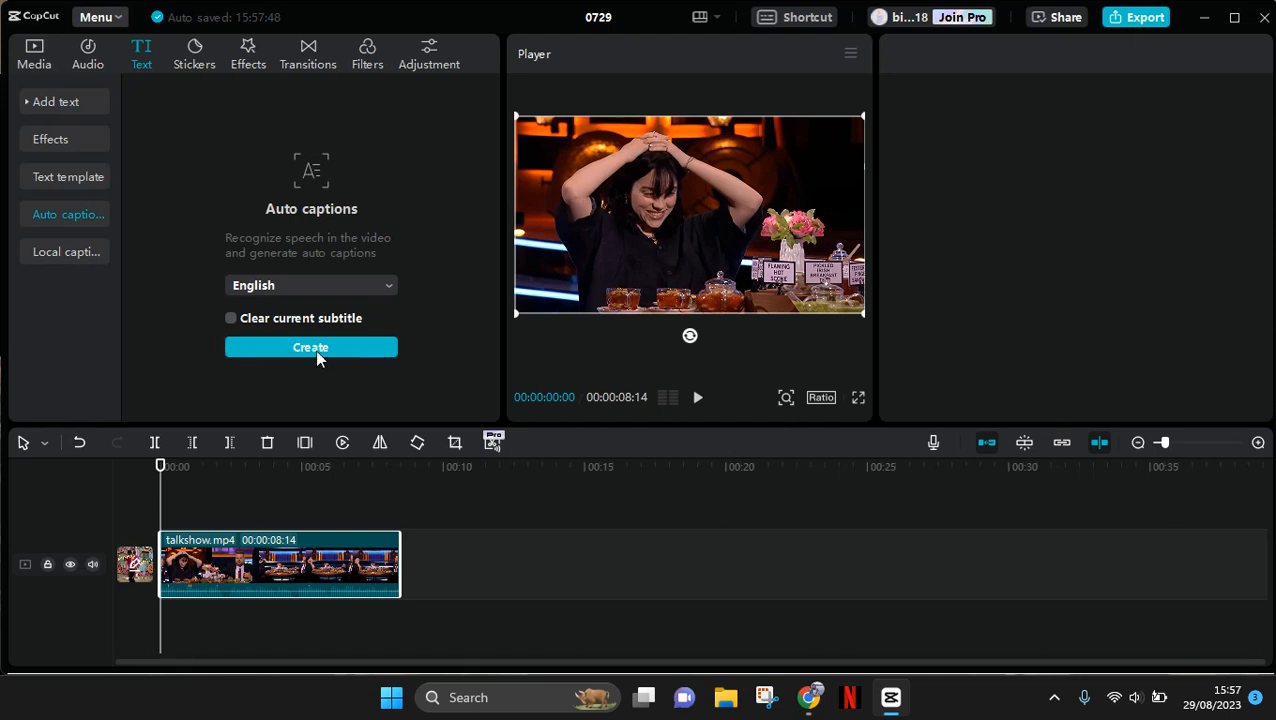
left_click(310, 347)
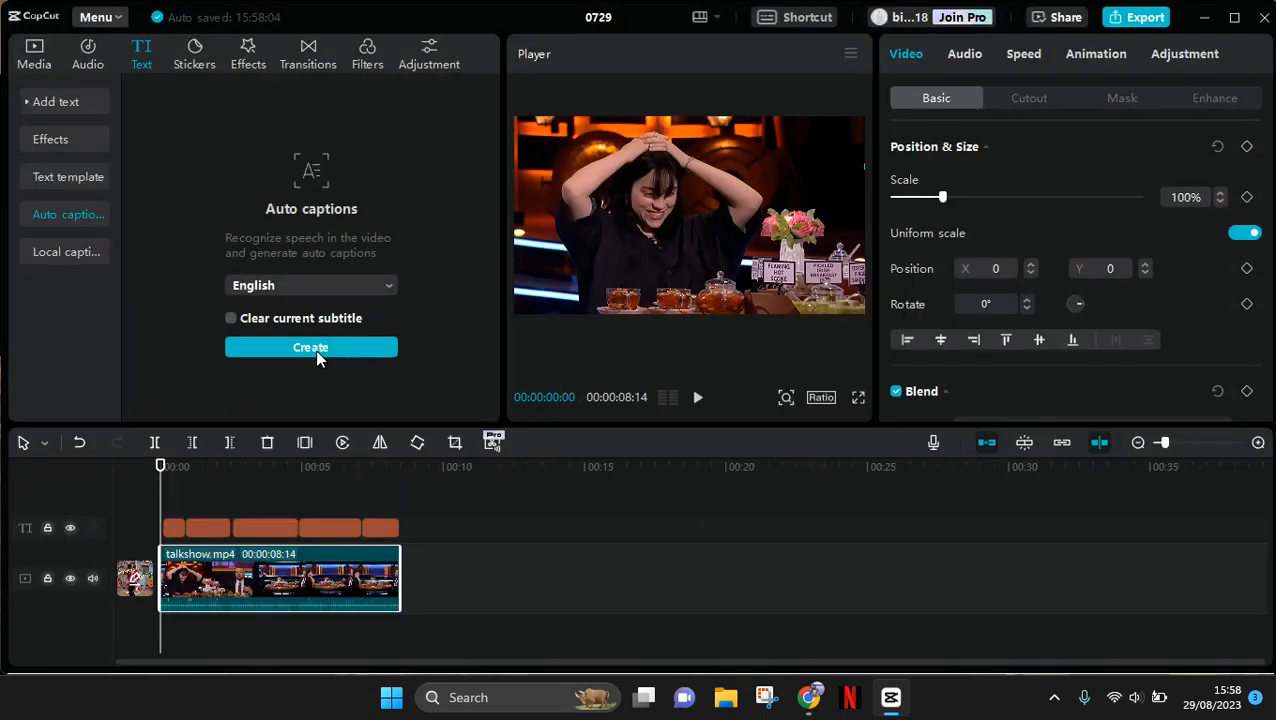
Play back the recognized captions, then select the caption track to open its Text settings
left_click(311, 347)
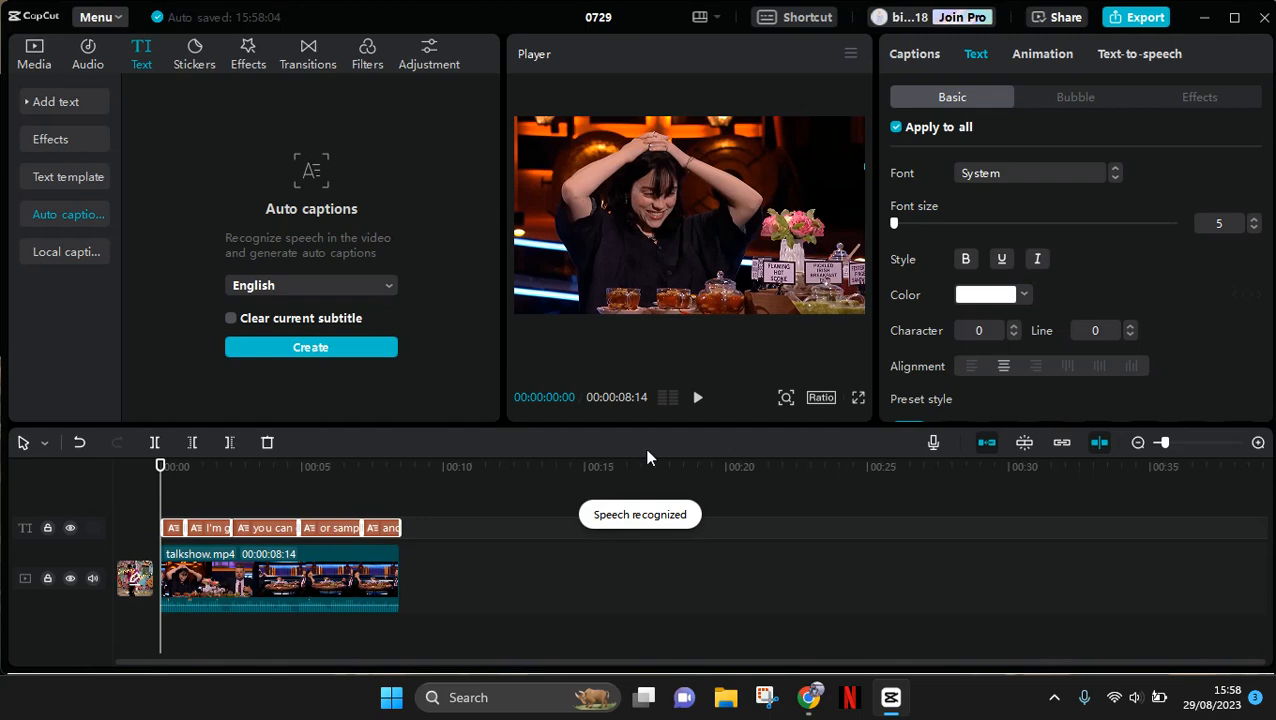
left_click(652, 466)
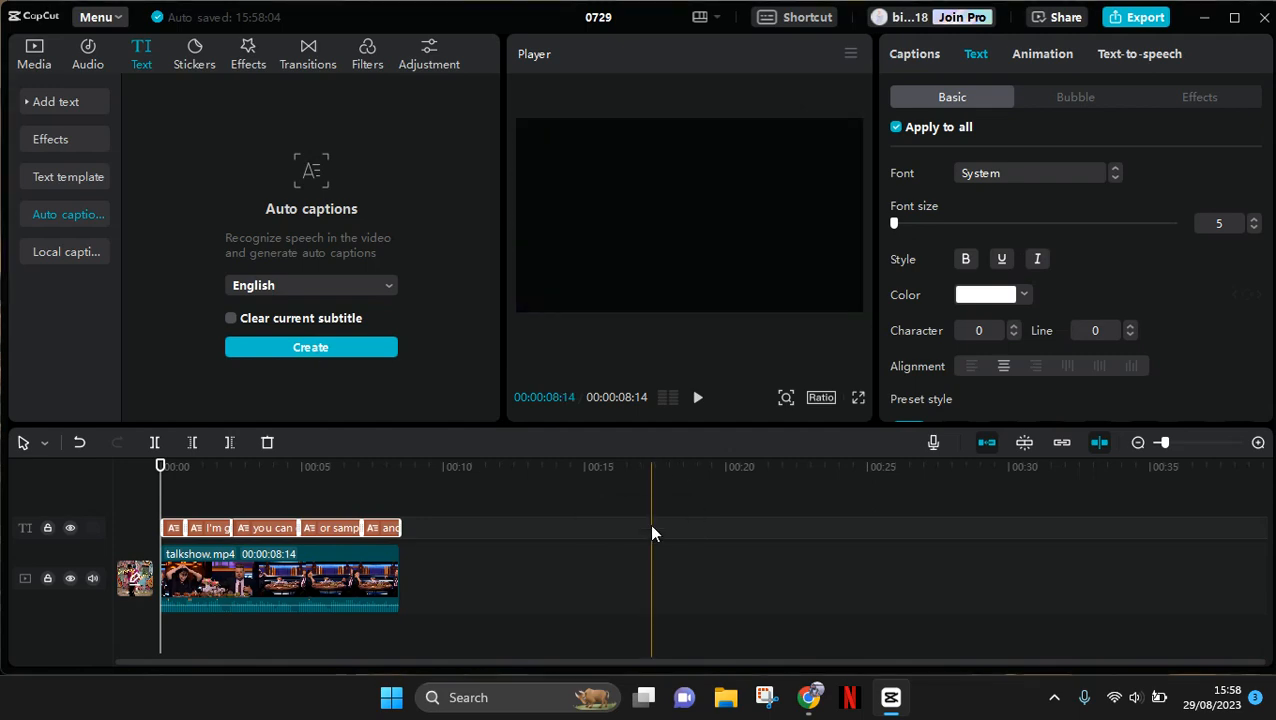
left_click(240, 467)
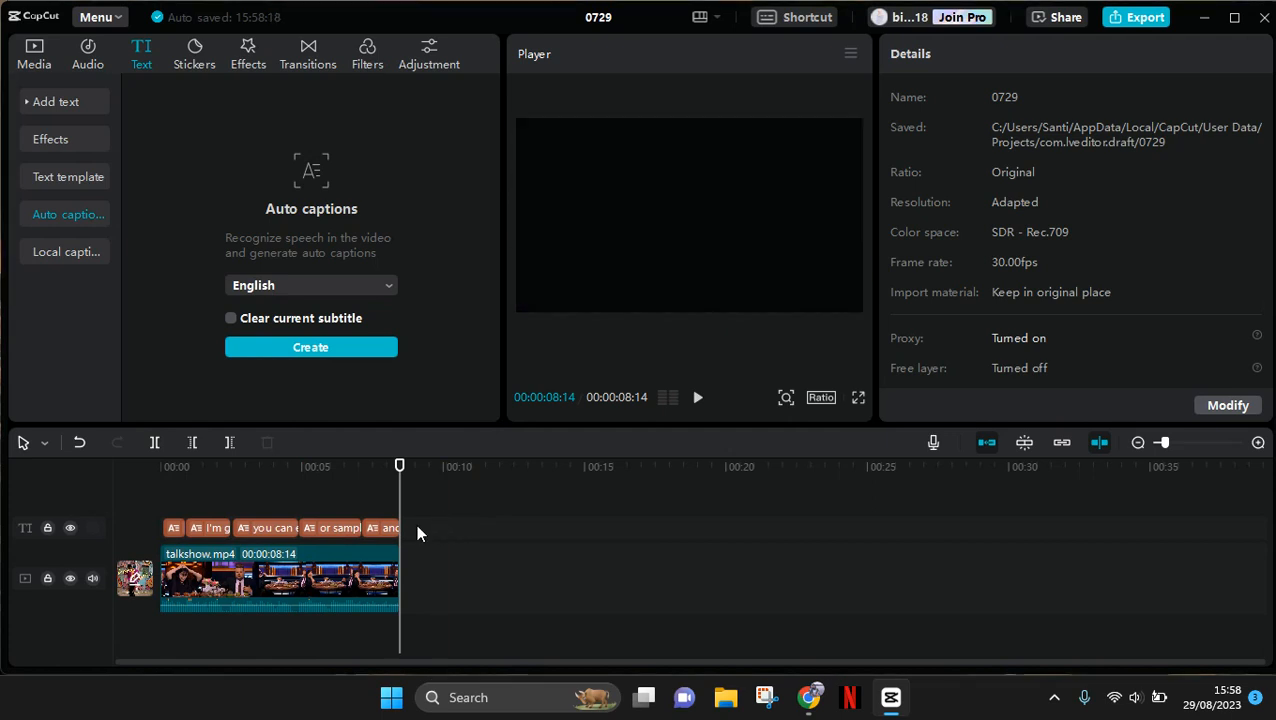
left_click(177, 527)
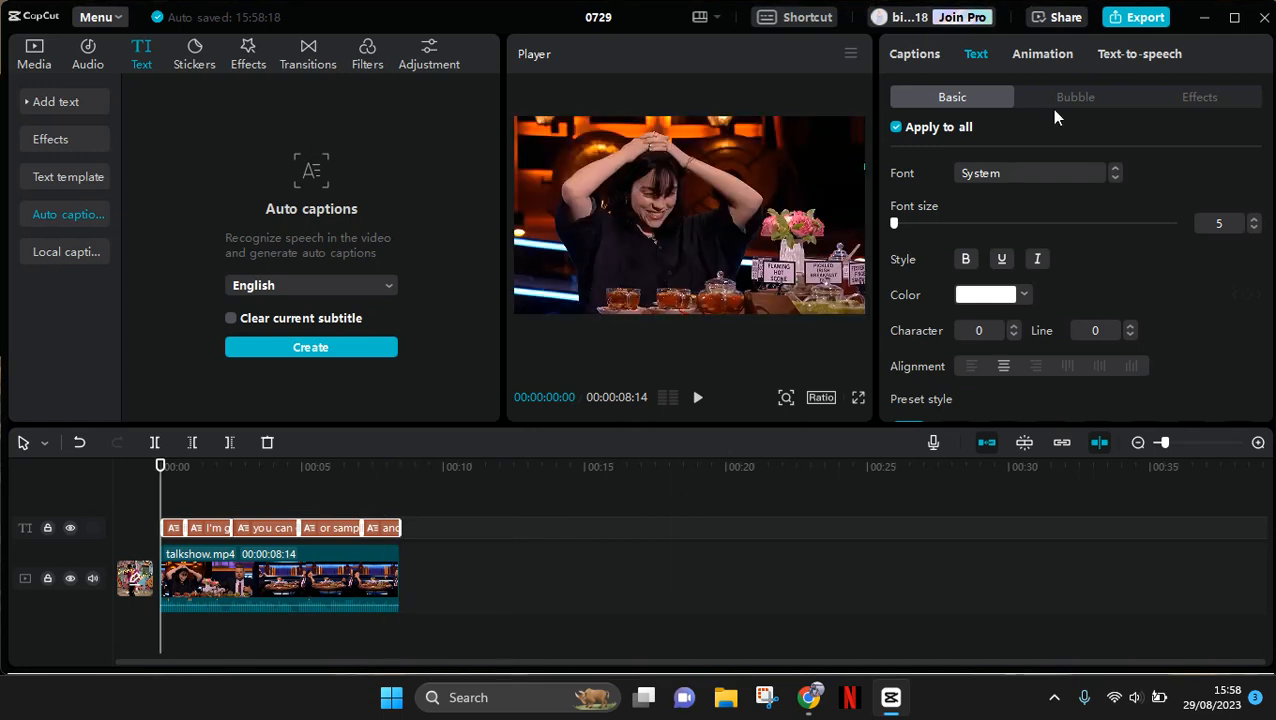
Show the Captions animation presets in the Animation tab
left_click(1042, 54)
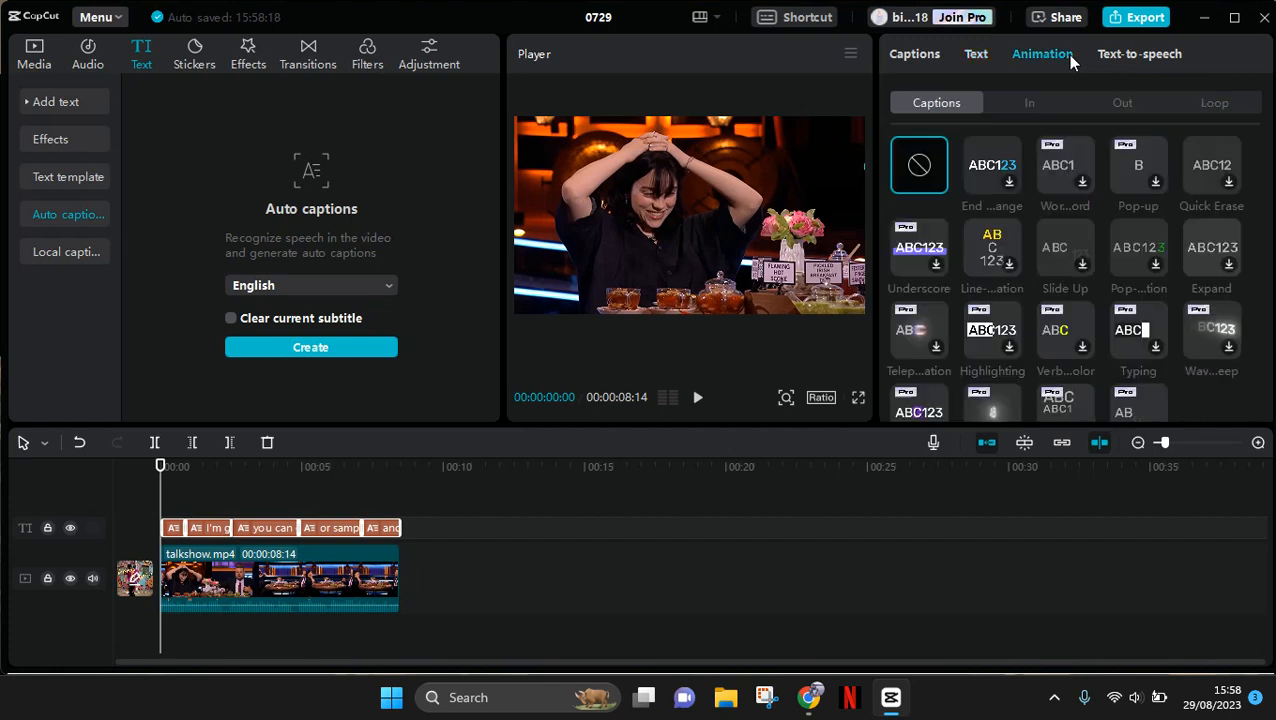
mouse_move(880, 135)
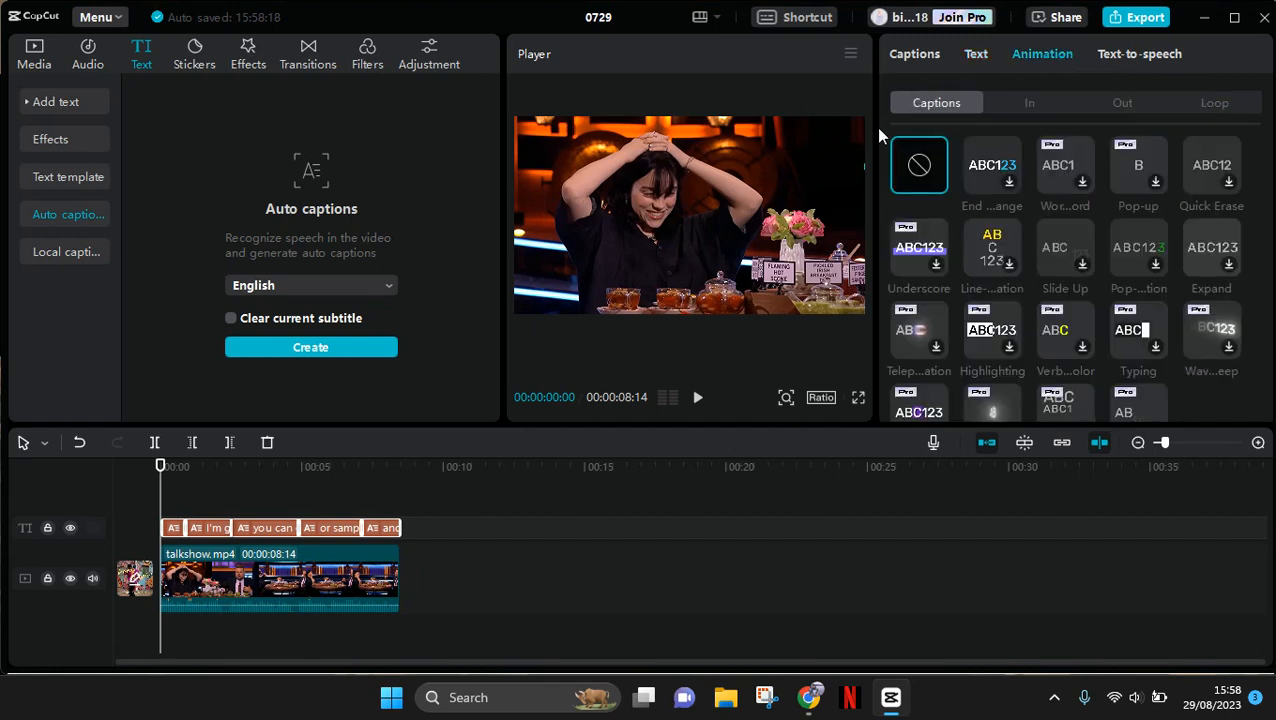